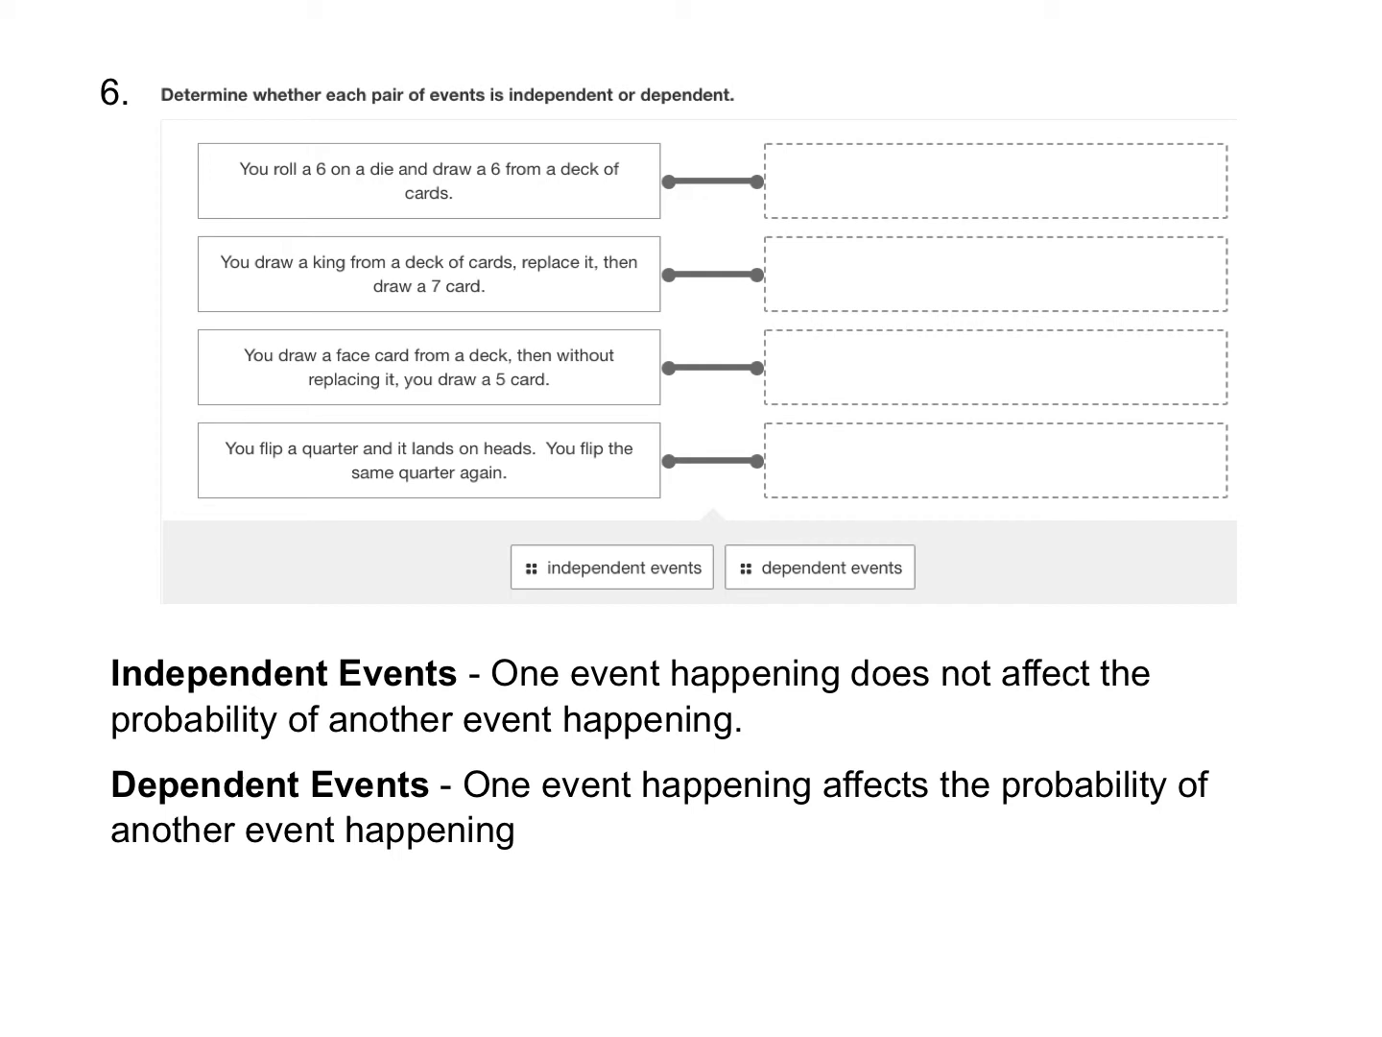
Step: Write 'independent events' in the first answer box and underline 'replace it' in the second event
type("independent events")
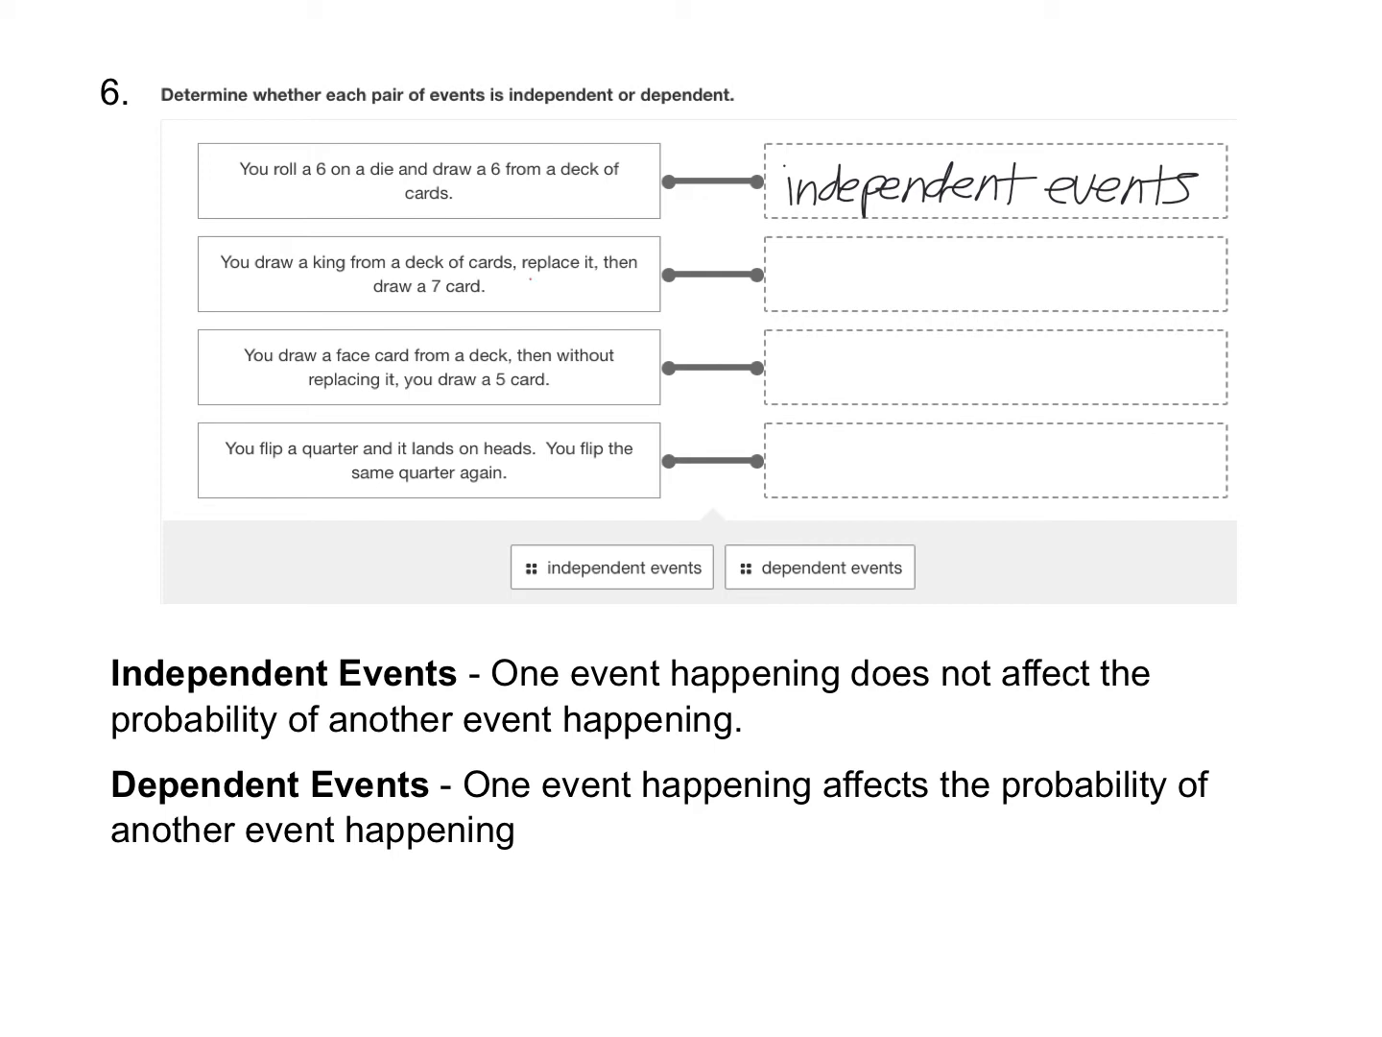
left_click_drag(526, 279, 586, 278)
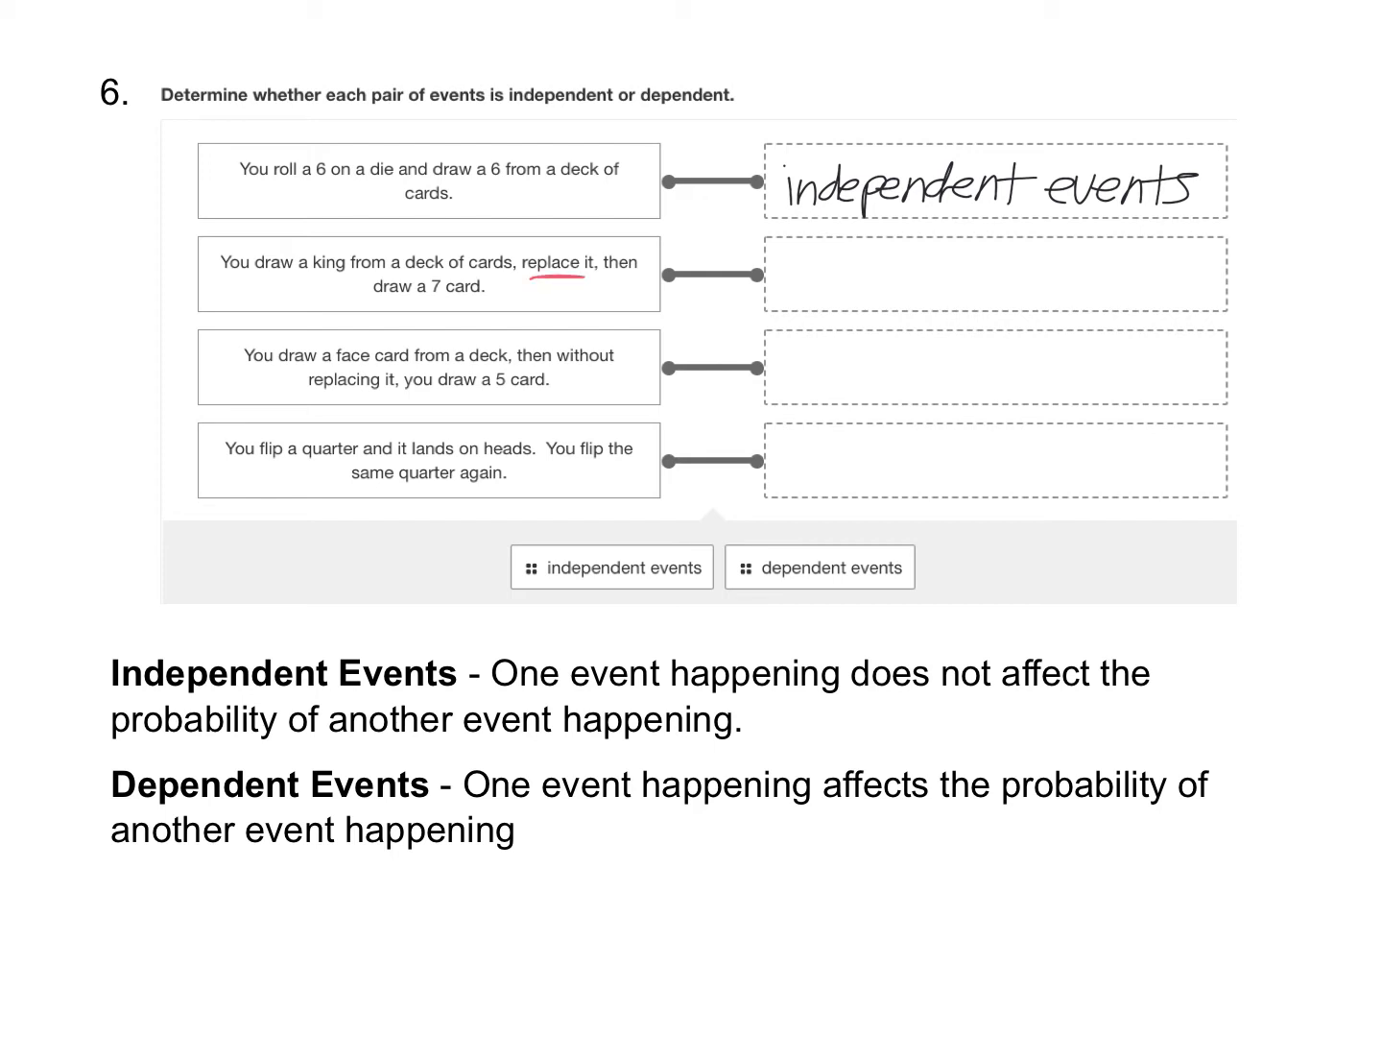